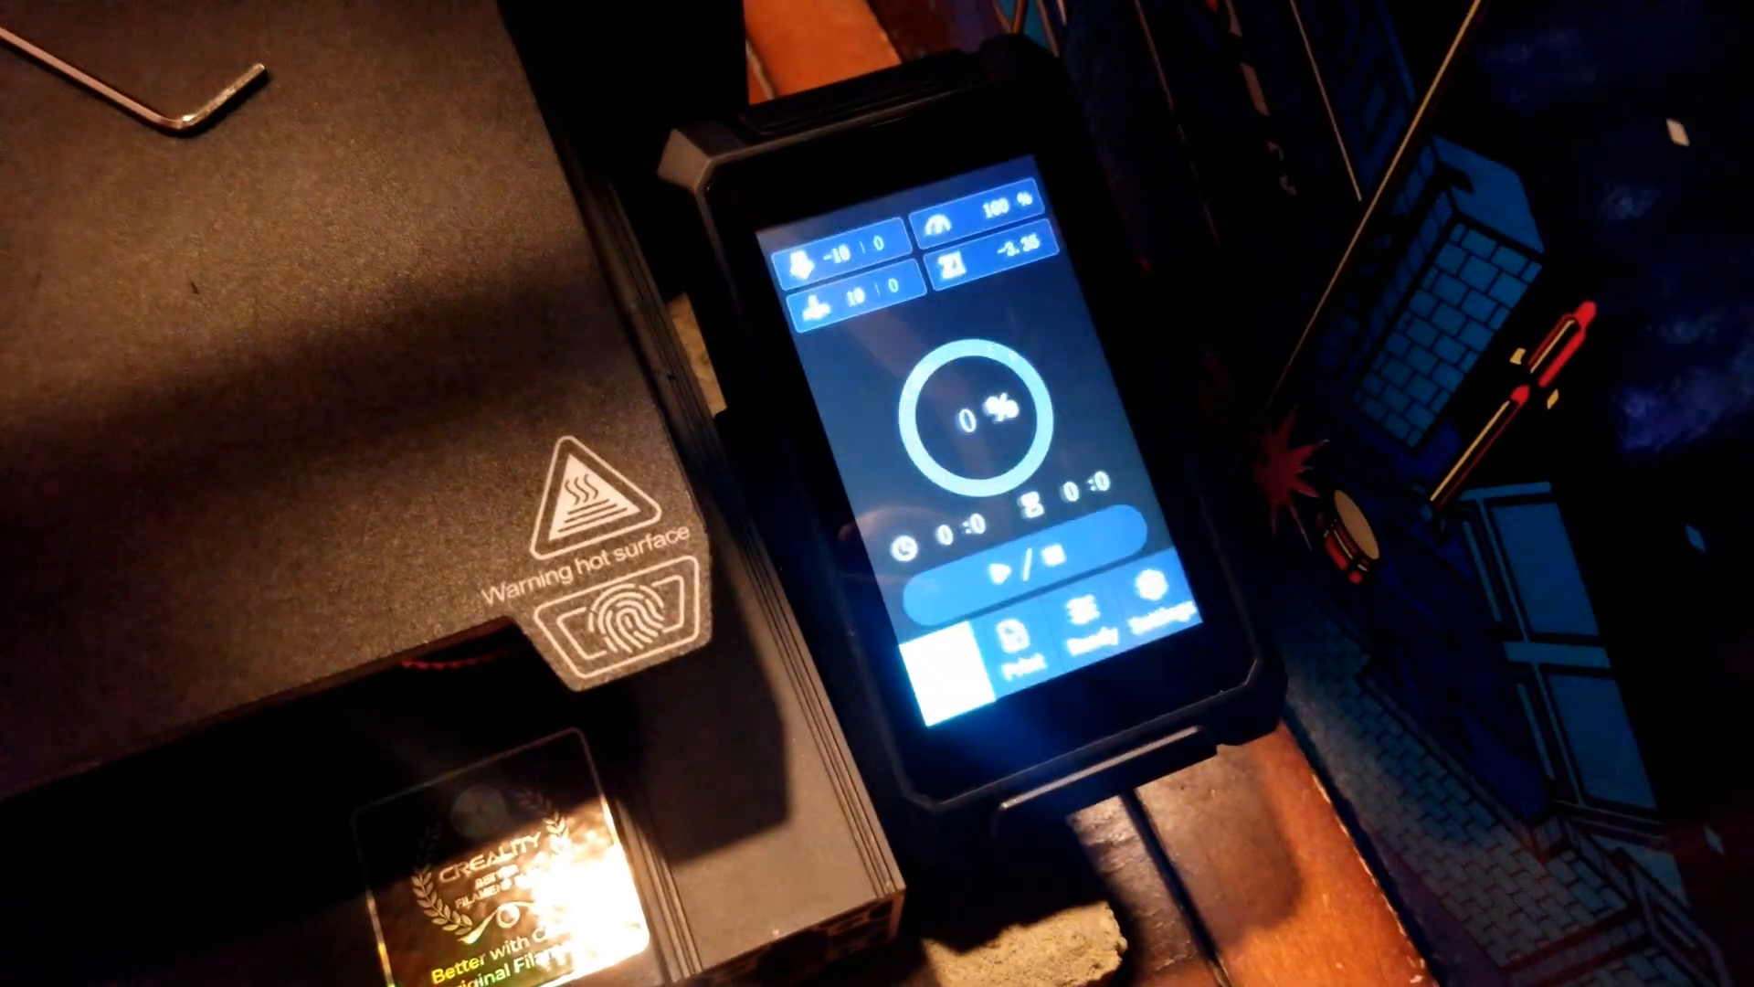
Open the print file list from the home screen, showing page 1 of 4 stored models
left_click(1020, 627)
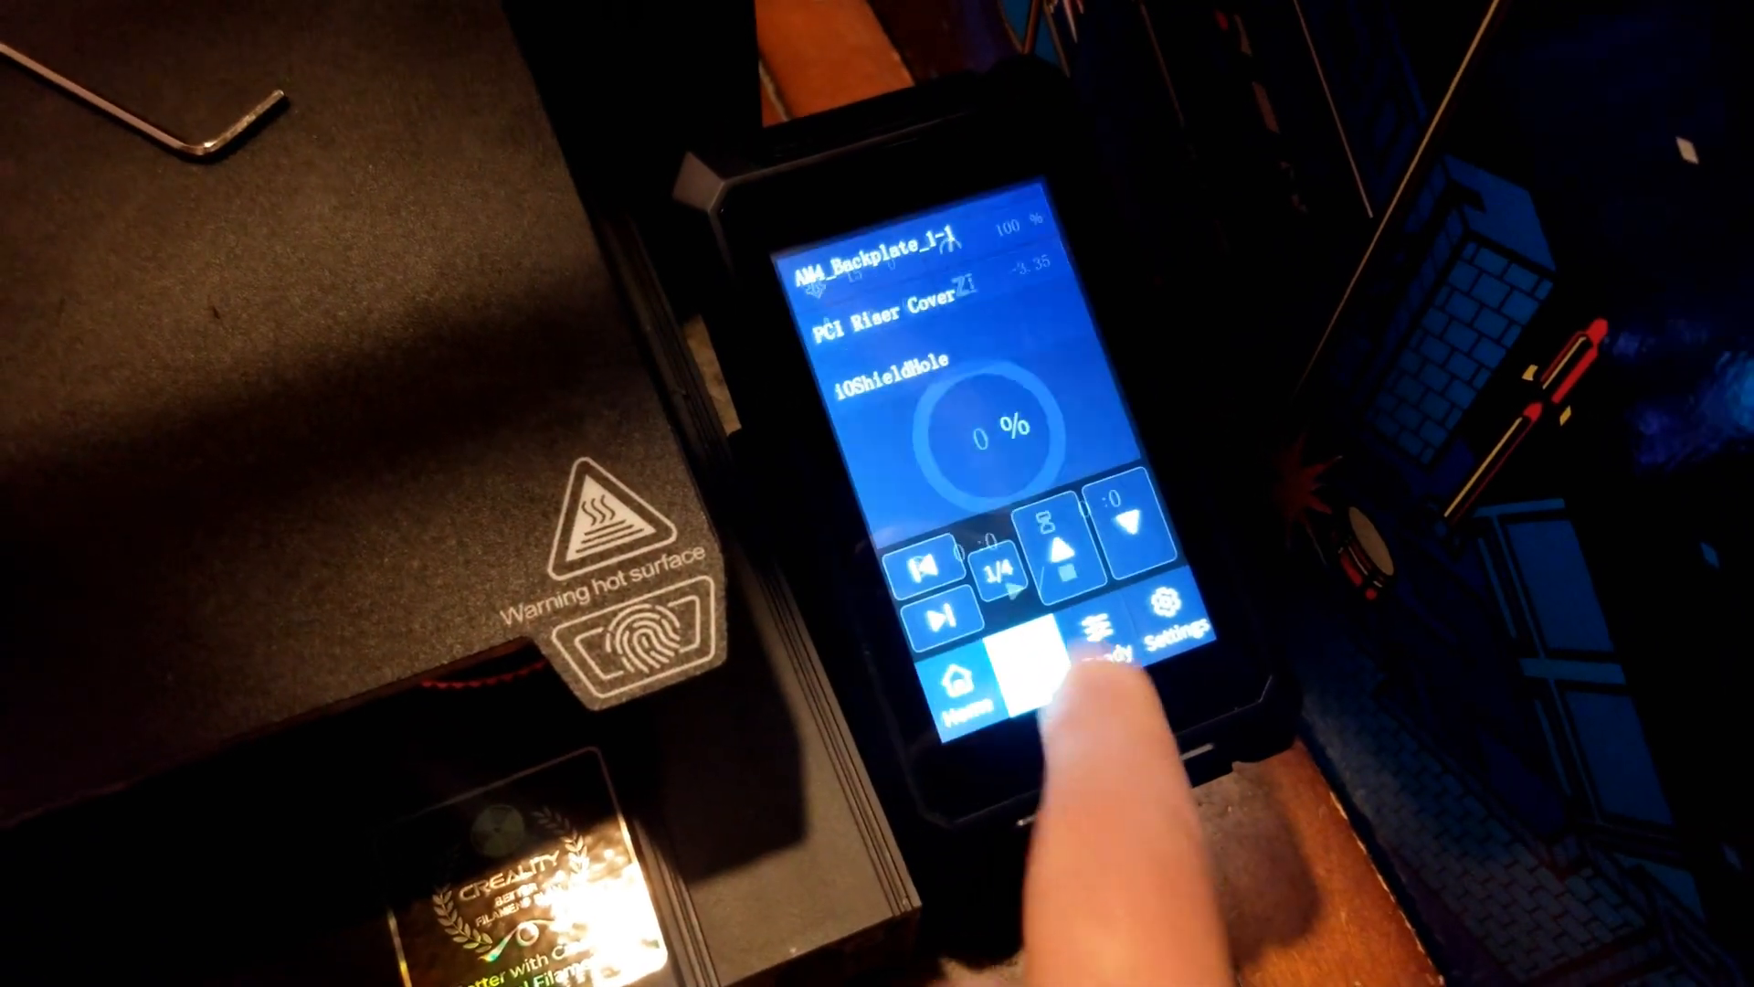